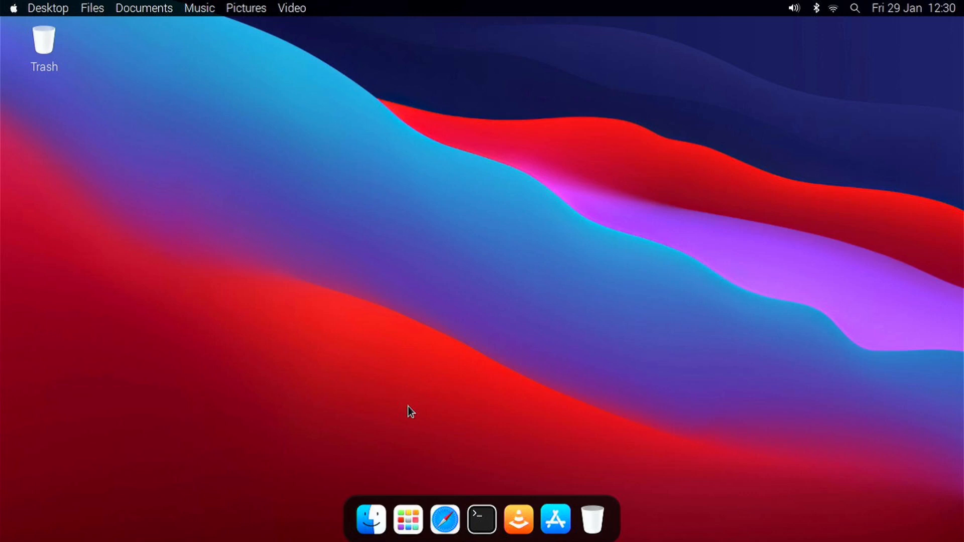
pyautogui.moveTo(587, 428)
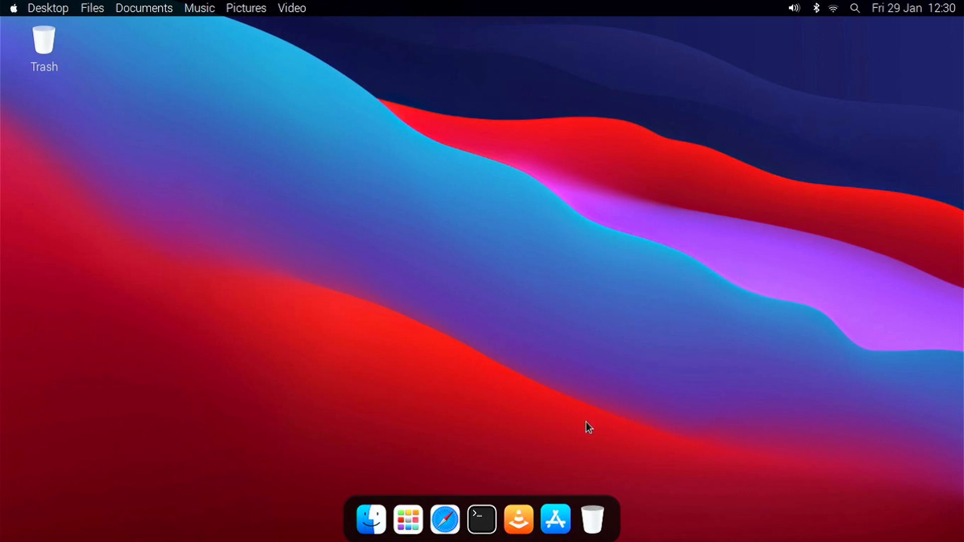
pyautogui.moveTo(134, 139)
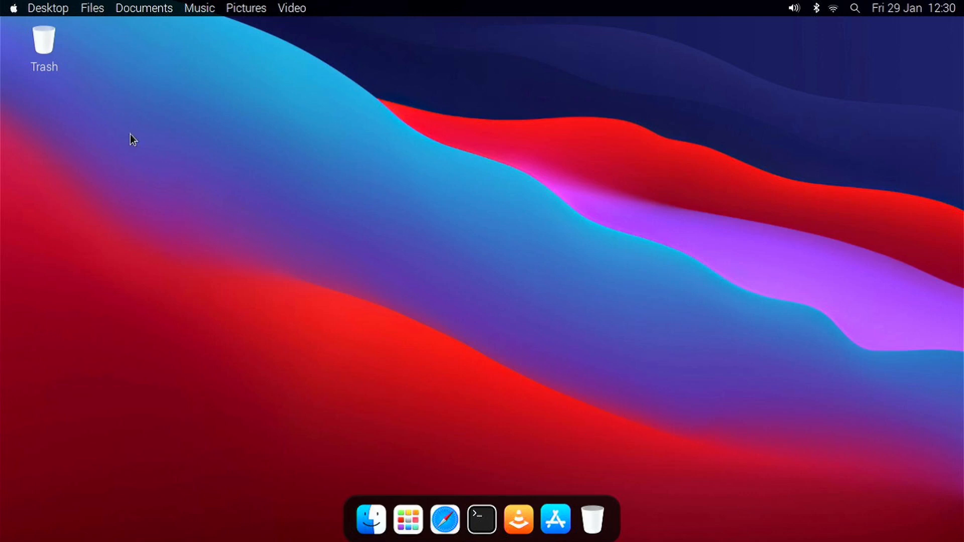
# Search Panther Launcher for 'terminal', listing Terminal, LXTerminal and XTerm.
pyautogui.click(407, 519)
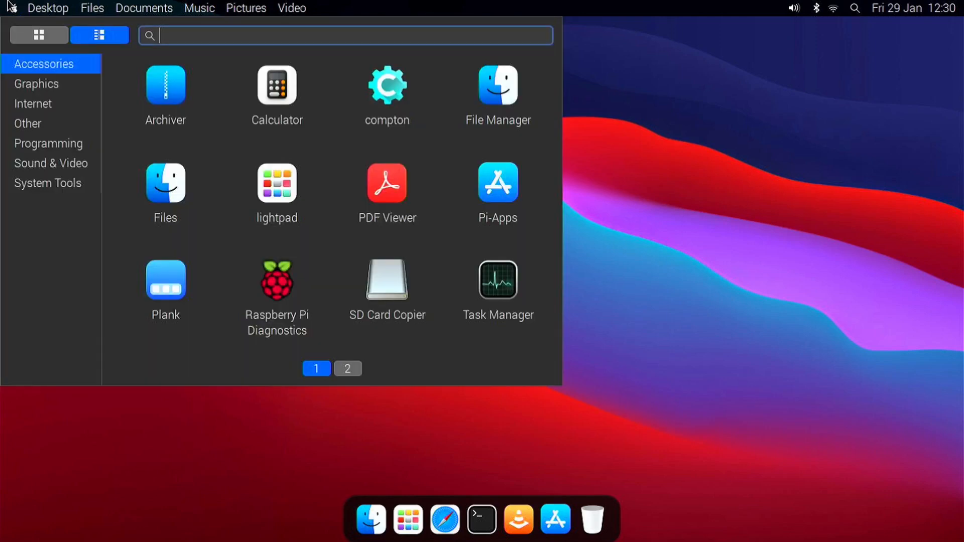
pyautogui.click(39, 36)
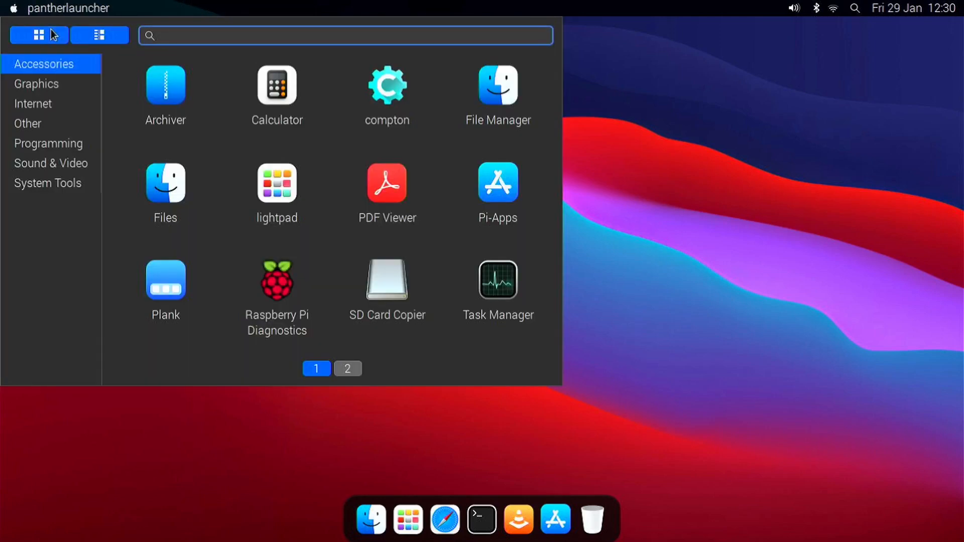
pyautogui.click(100, 36)
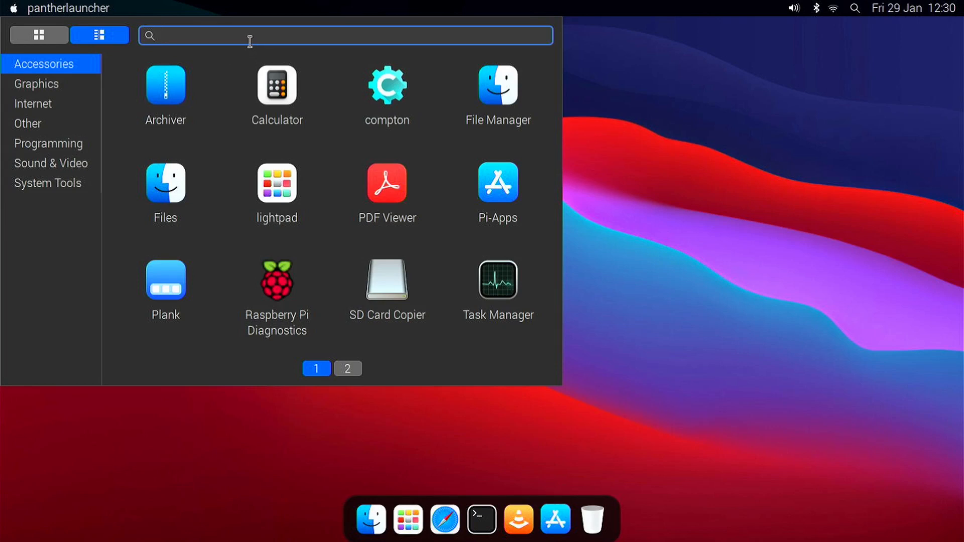
pyautogui.write('terminal')
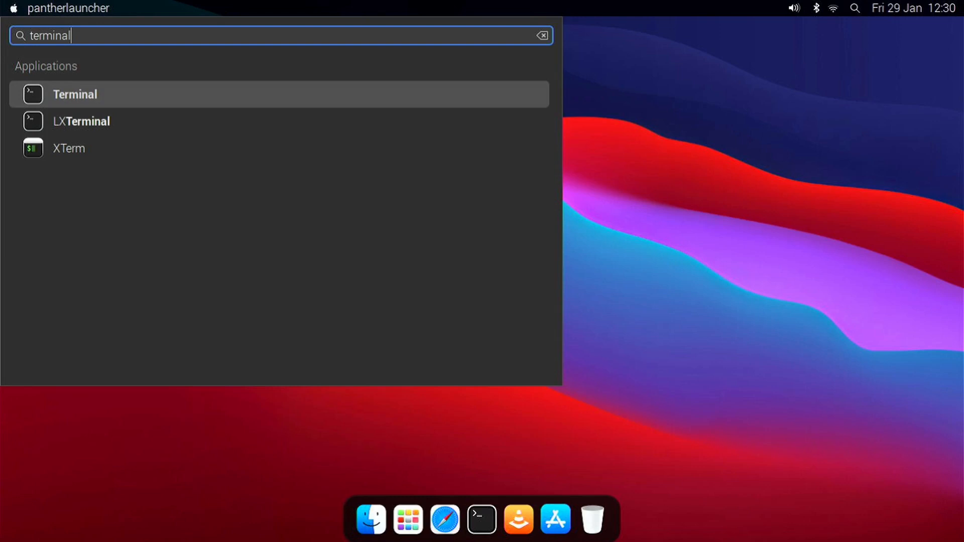
pyautogui.moveTo(137, 40)
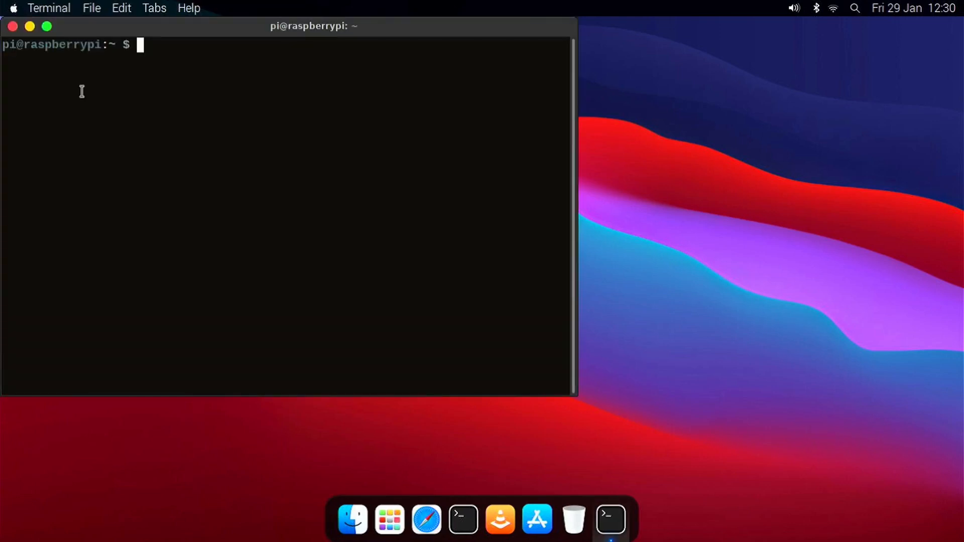
pyautogui.moveTo(9, 37)
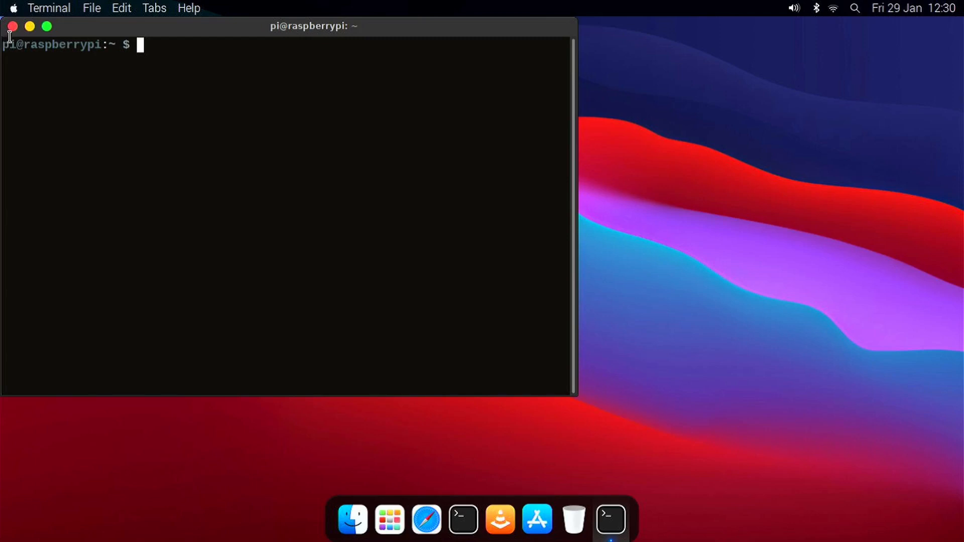
# Close the terminal and search Ulauncher for 'chromium' to find Chromium Web Browser.
pyautogui.click(12, 26)
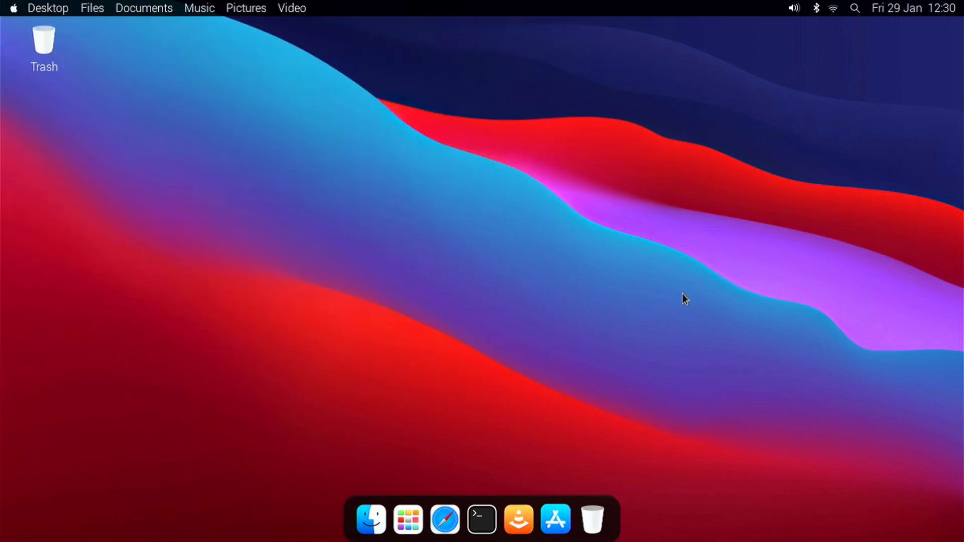
pyautogui.moveTo(706, 299)
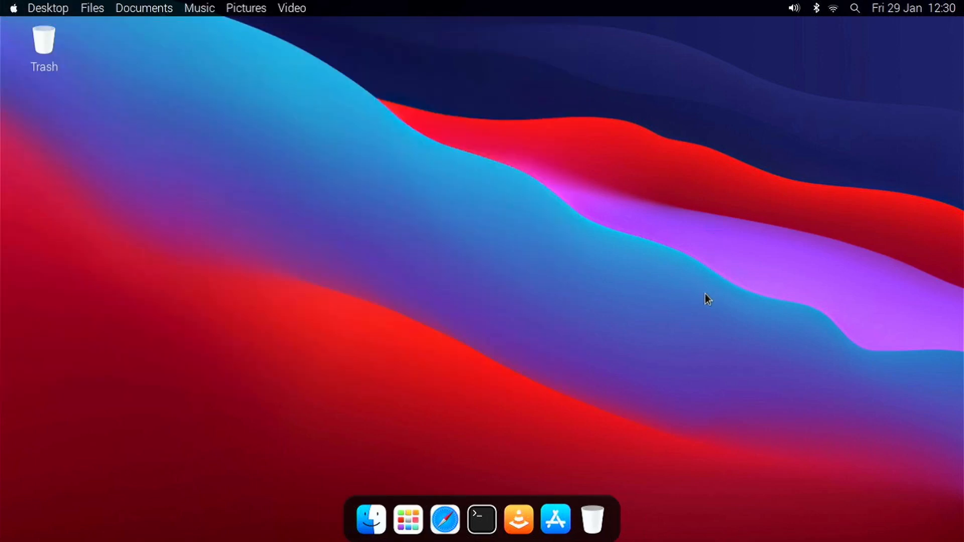
pyautogui.moveTo(758, 284)
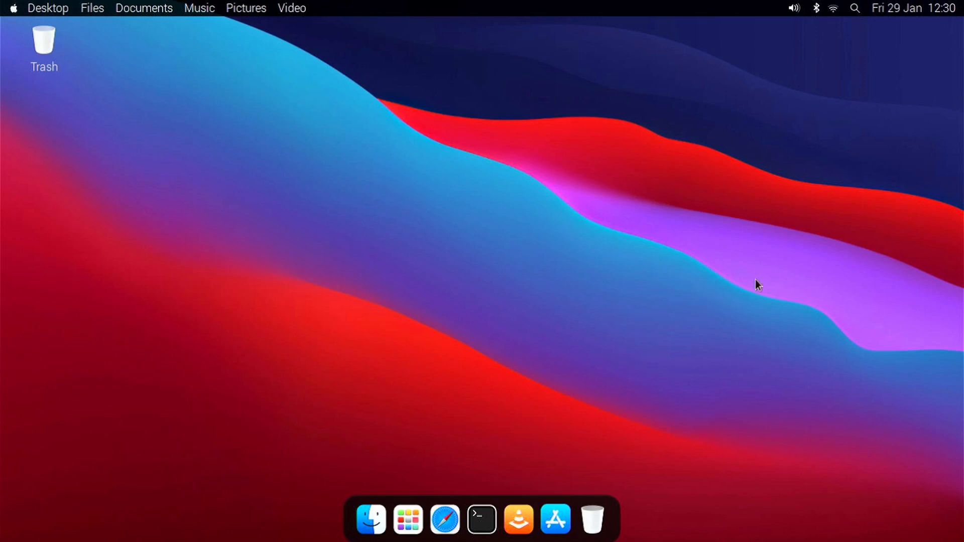
pyautogui.moveTo(872, 48)
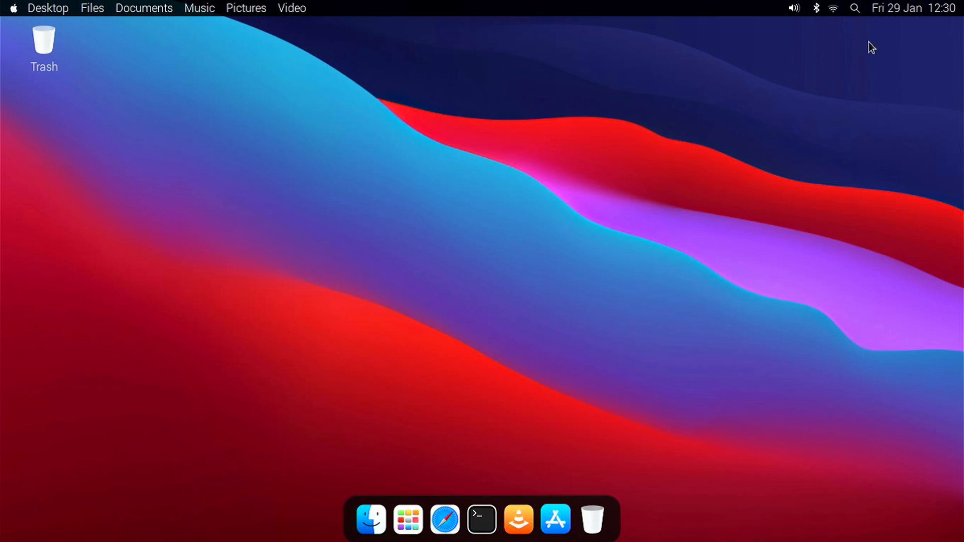
pyautogui.moveTo(856, 17)
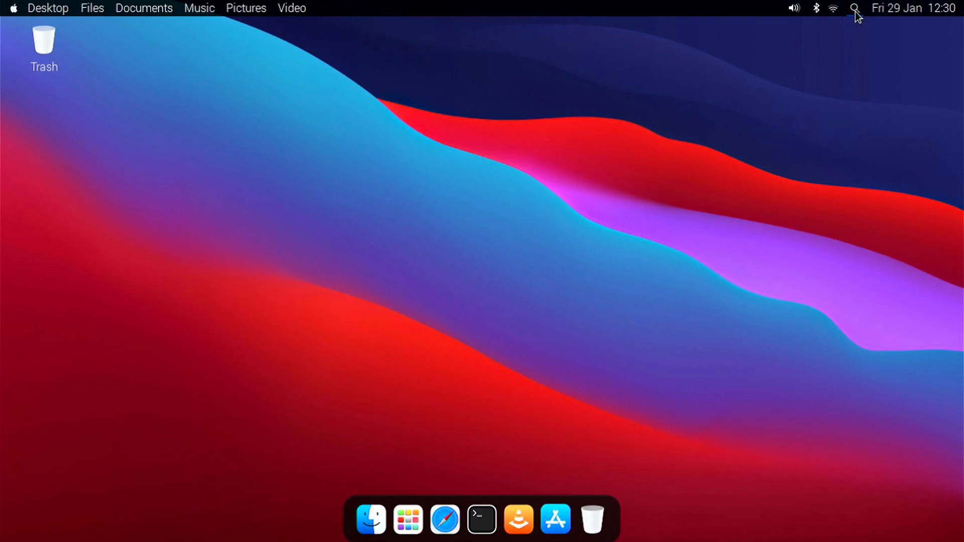
pyautogui.moveTo(845, 48)
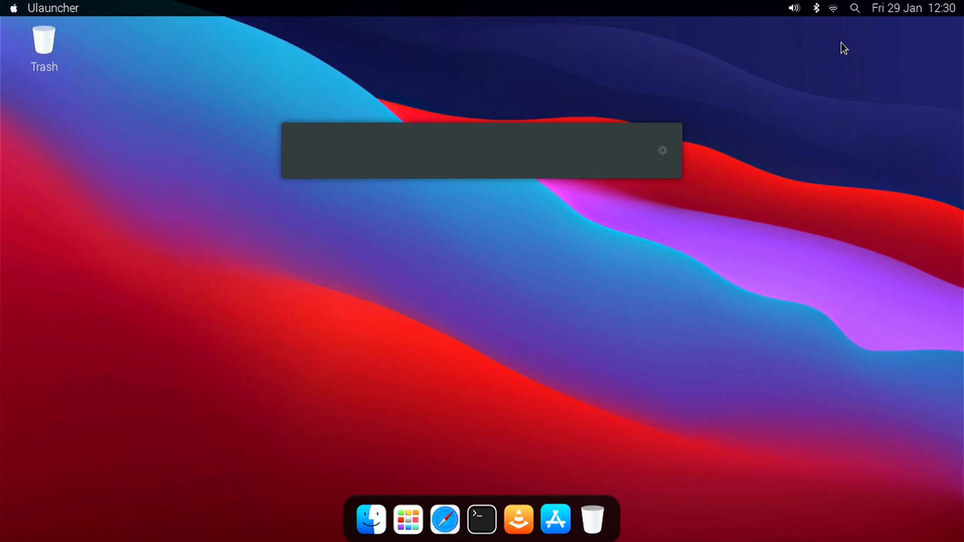
pyautogui.write('chro')
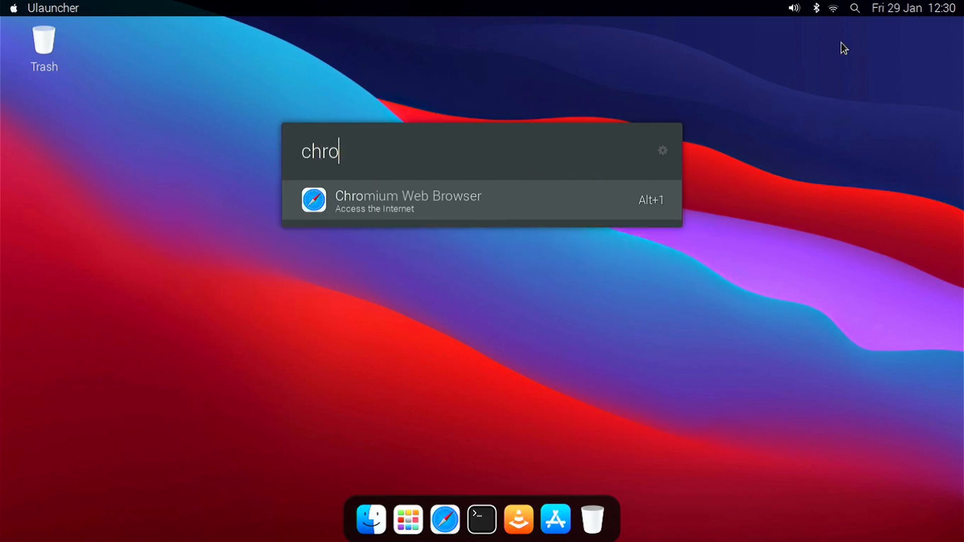
pyautogui.write('mium')
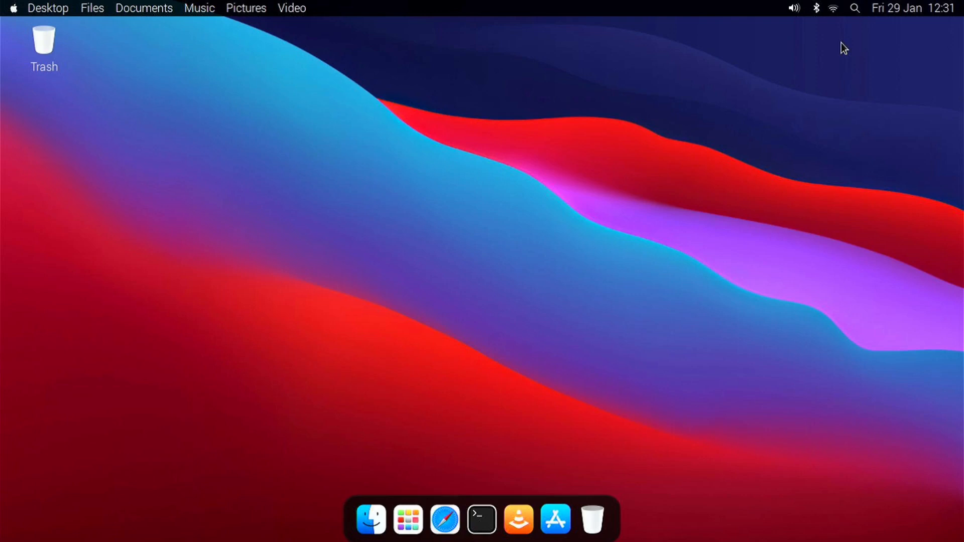
pyautogui.moveTo(452, 499)
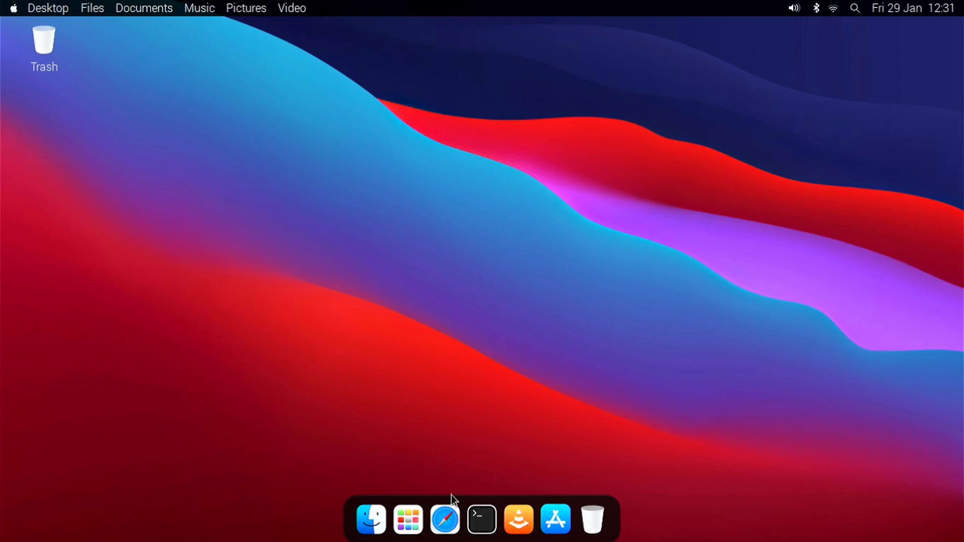
pyautogui.moveTo(407, 519)
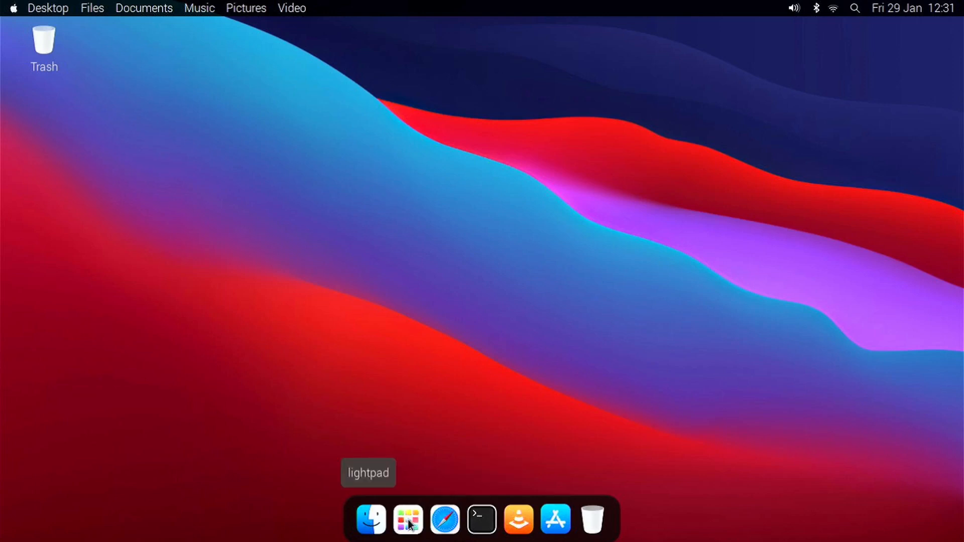
# Search Lightpad's app grid for 'term' and launch Terminal.
pyautogui.click(406, 519)
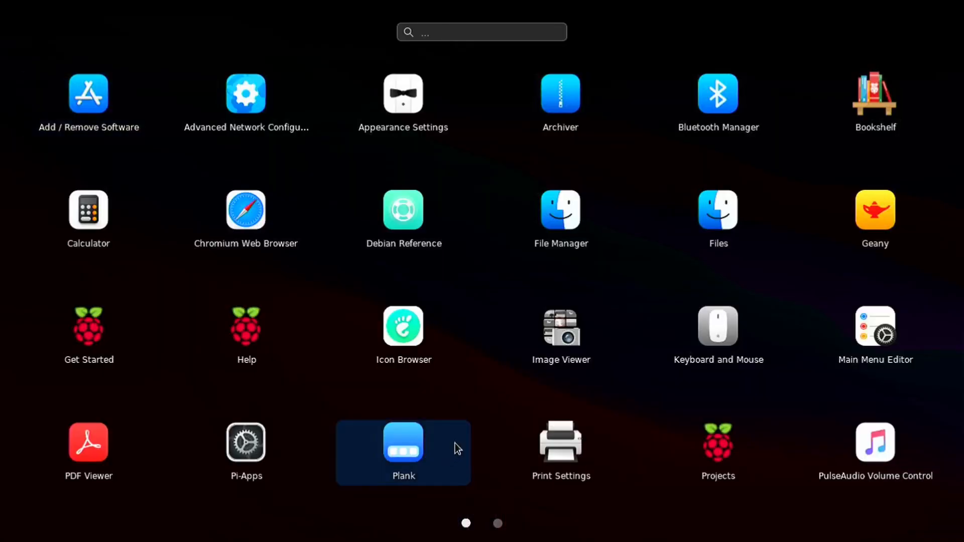
pyautogui.moveTo(527, 203)
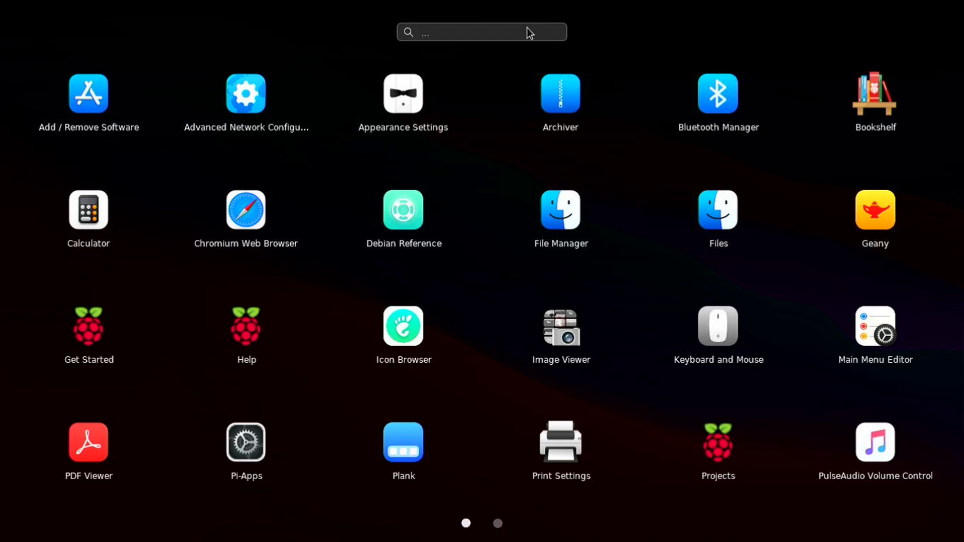
pyautogui.moveTo(498, 31)
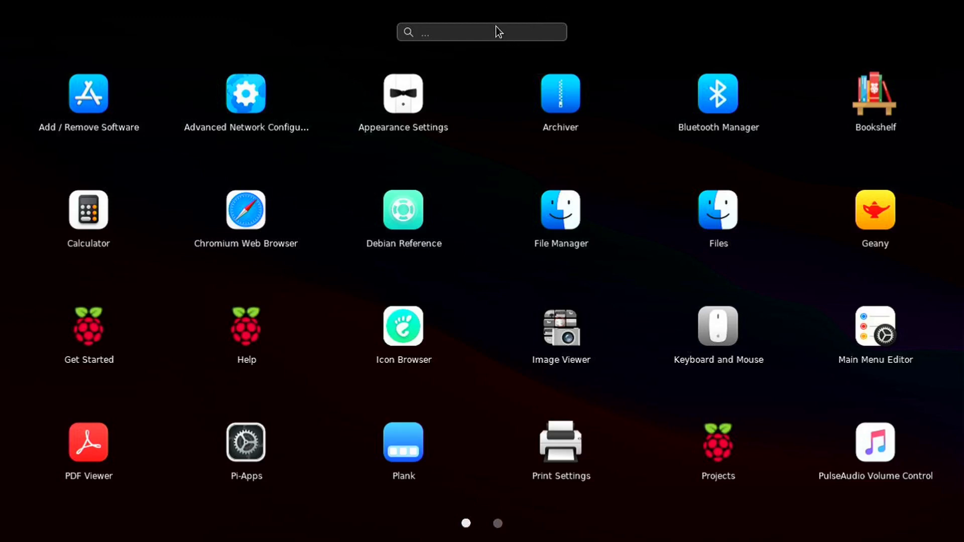
pyautogui.write('term')
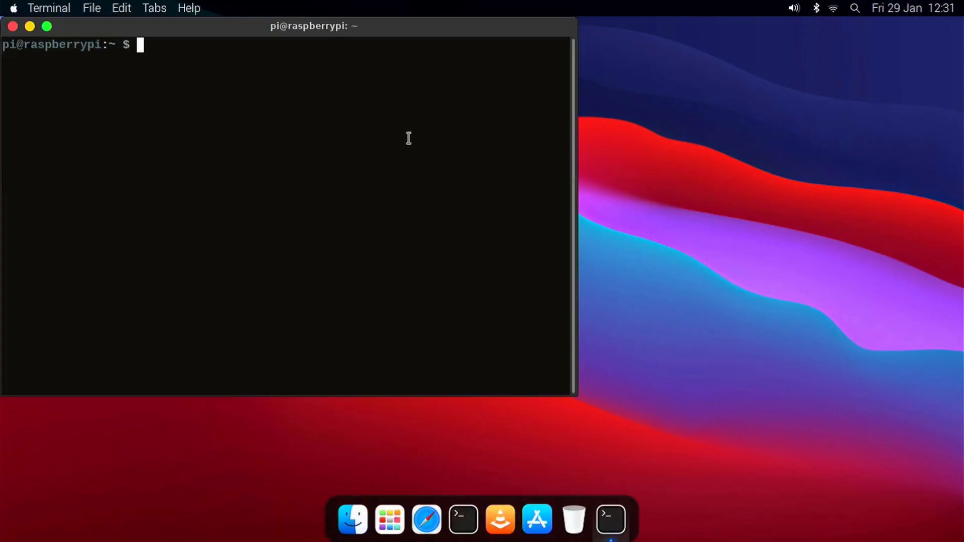
pyautogui.moveTo(37, 47)
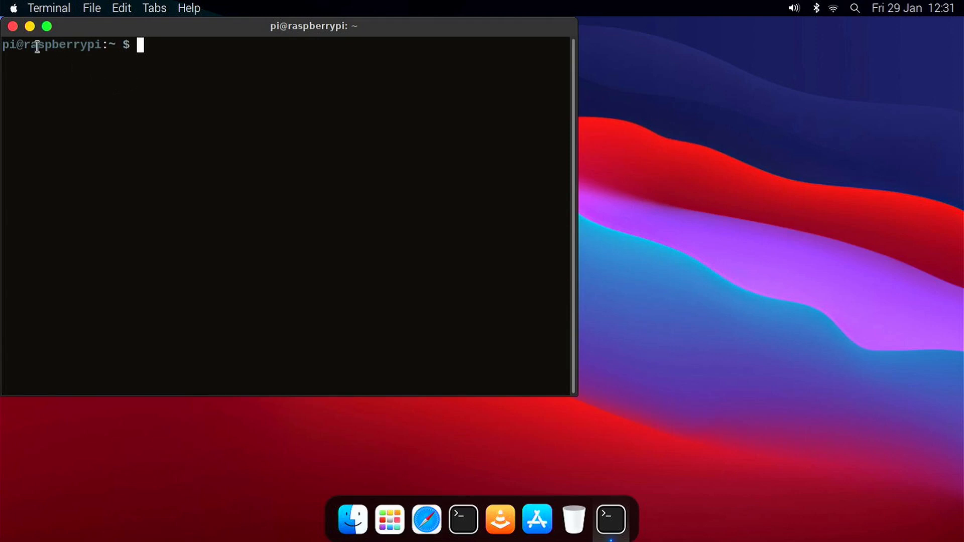
# Close the terminal, view the Home folder in Files, then close the file manager.
pyautogui.click(12, 26)
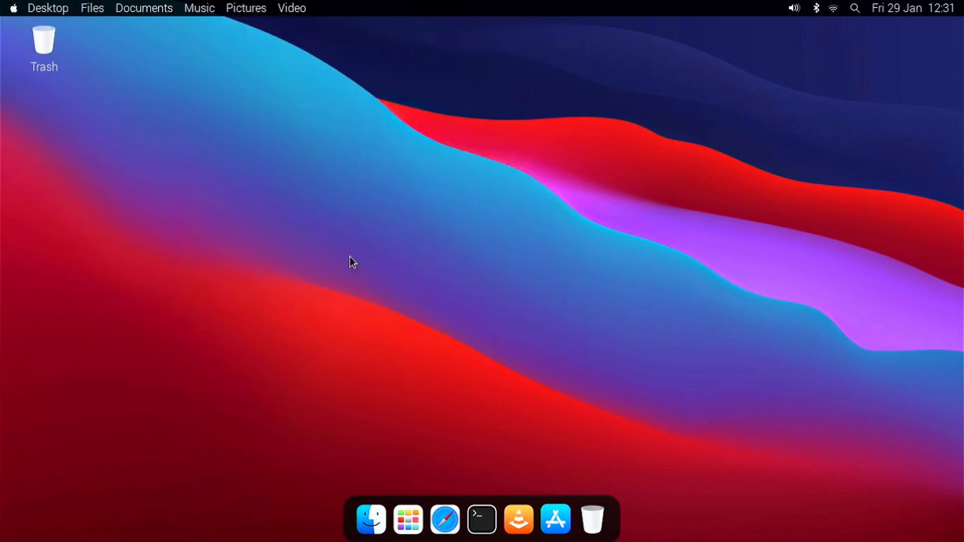
pyautogui.moveTo(369, 521)
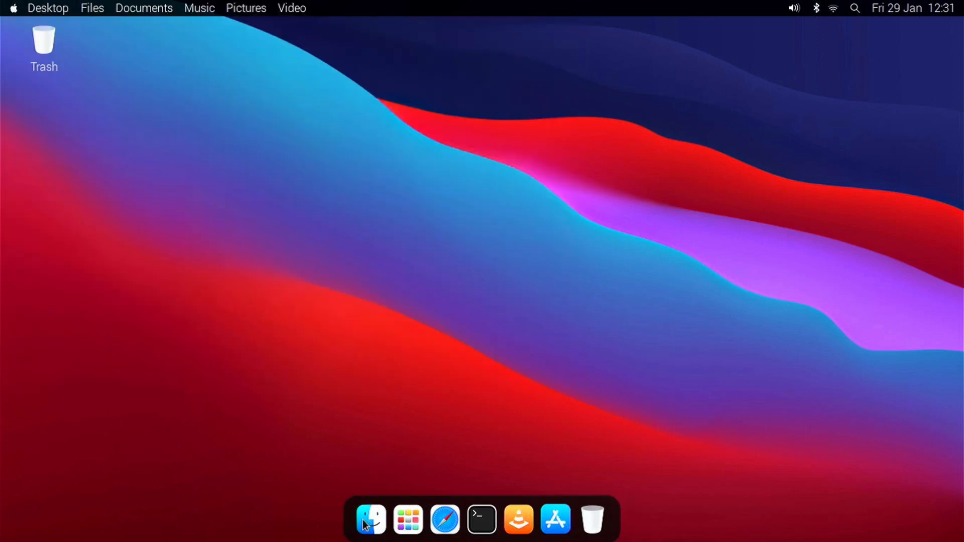
pyautogui.click(370, 519)
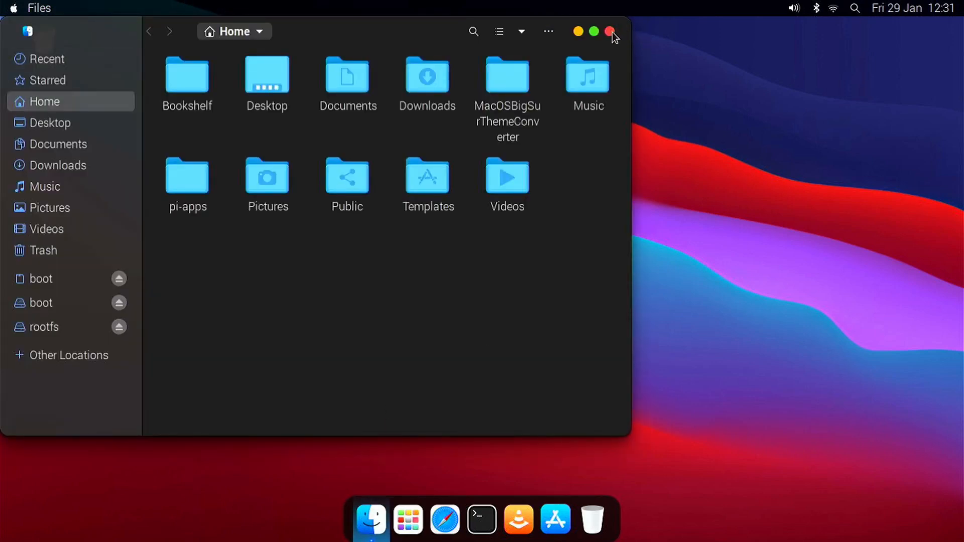
pyautogui.click(611, 32)
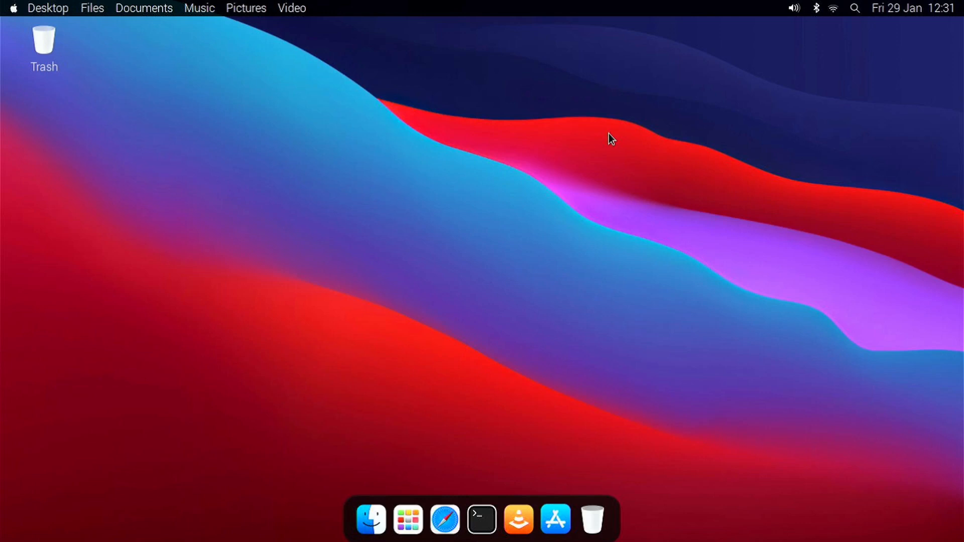
pyautogui.moveTo(556, 520)
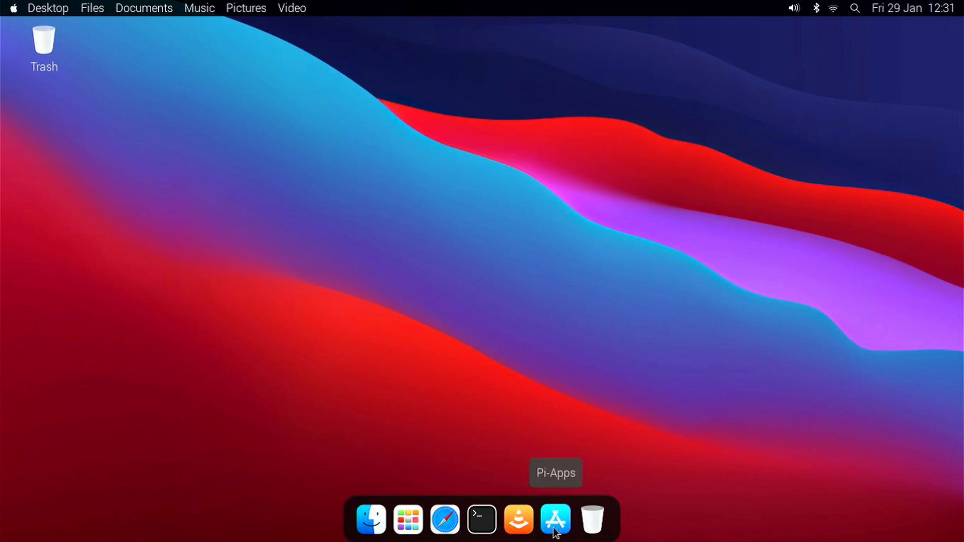
pyautogui.moveTo(609, 480)
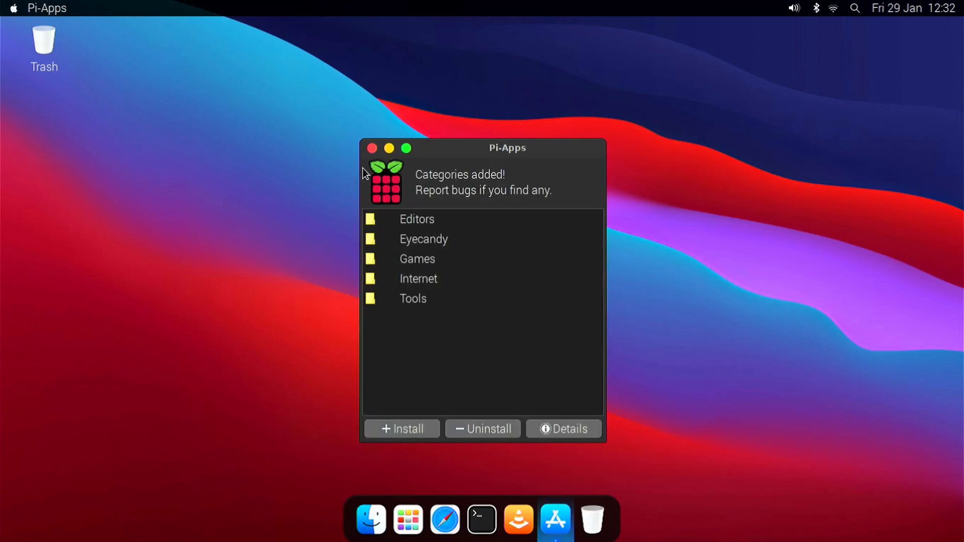
# Launch Pi-Apps from the dock to show its category list.
pyautogui.click(371, 148)
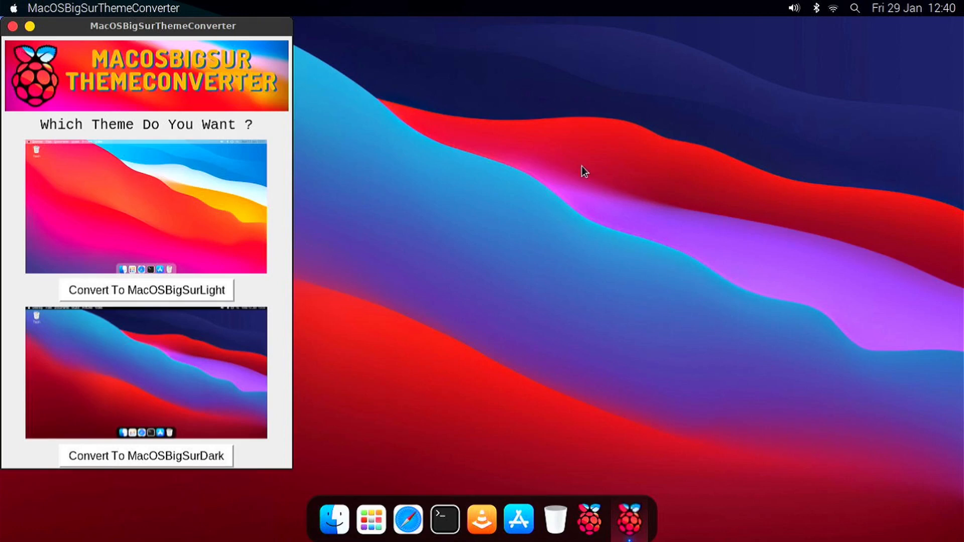
pyautogui.moveTo(220, 261)
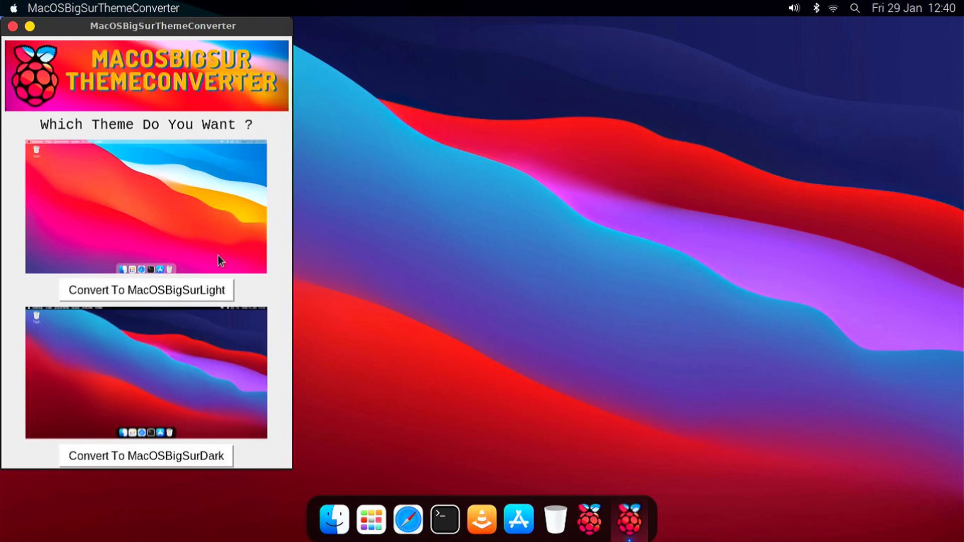
# Start a Convert To MacOSBigSur theme conversion and let the desktop re-theme.
pyautogui.click(146, 289)
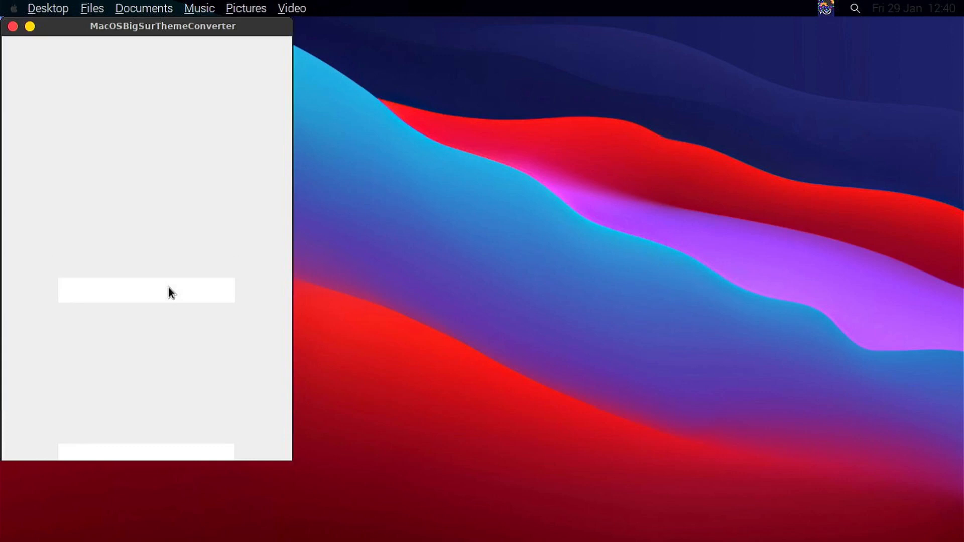
pyautogui.click(146, 289)
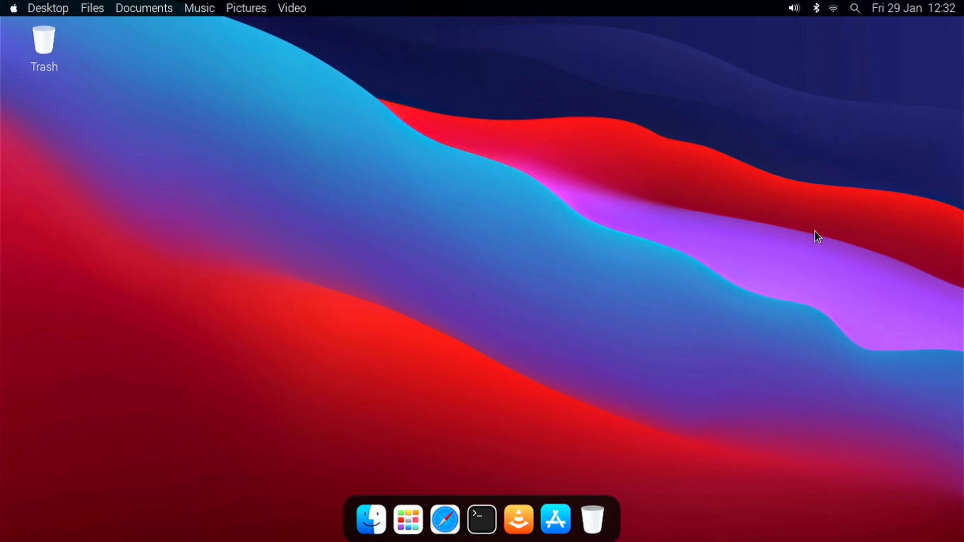
pyautogui.moveTo(805, 232)
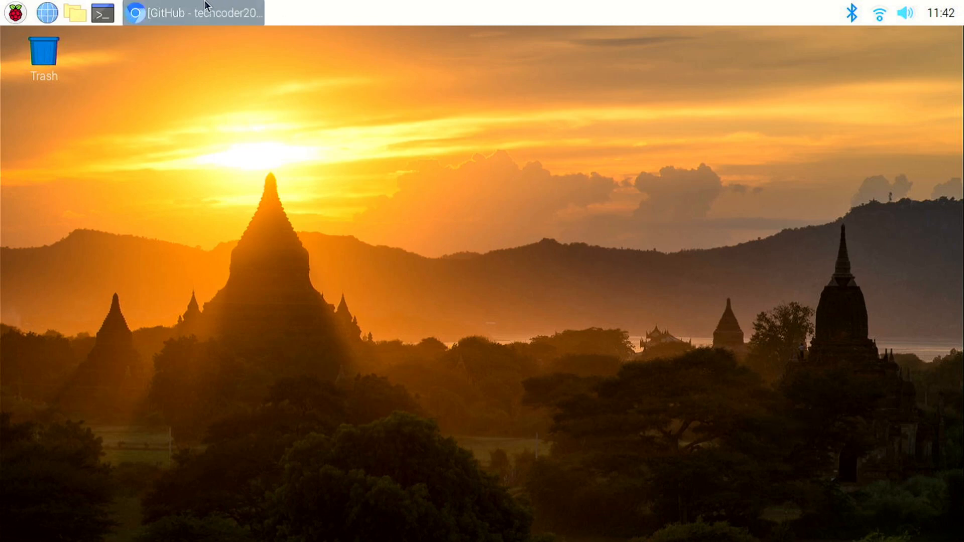
# Scroll the README to Installation and copy the git clone install commands.
pyautogui.click(194, 12)
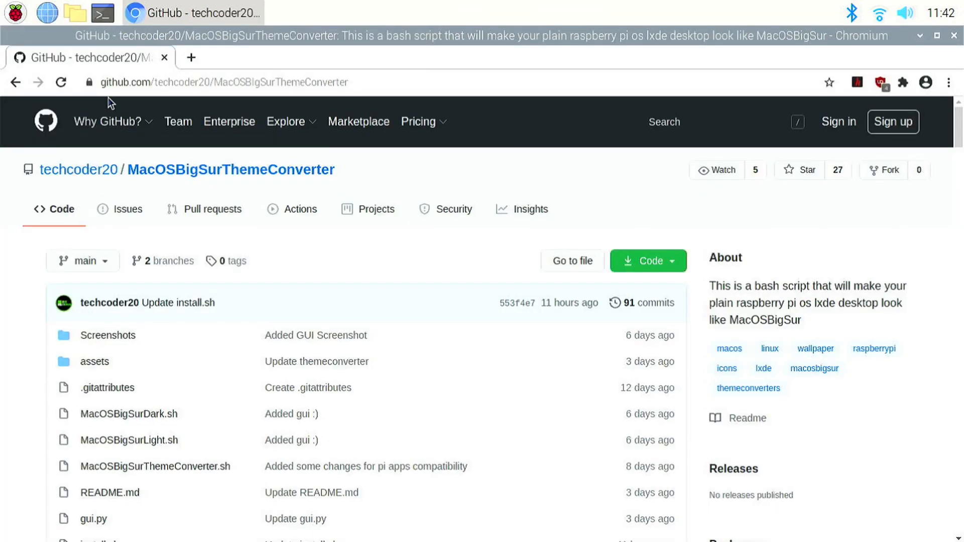
pyautogui.moveTo(229, 117)
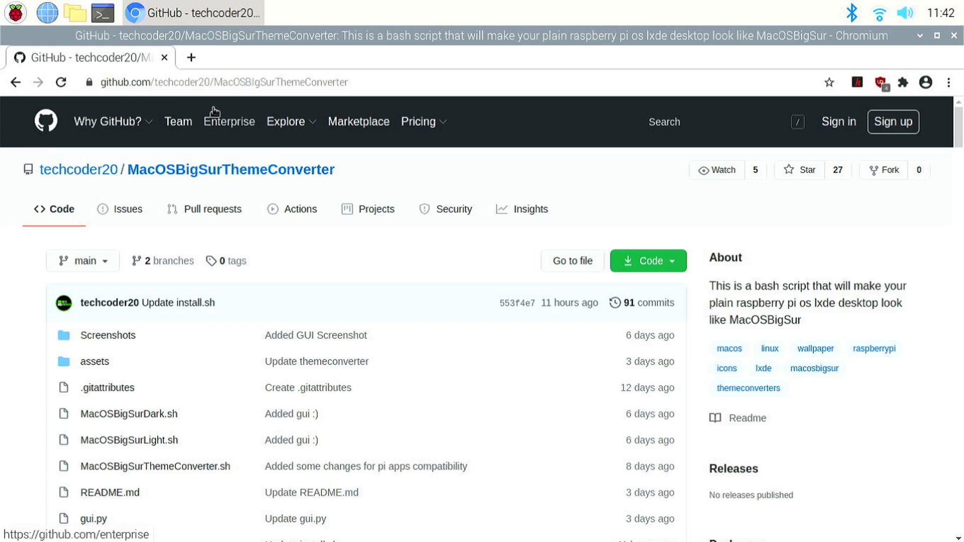
pyautogui.moveTo(335, 89)
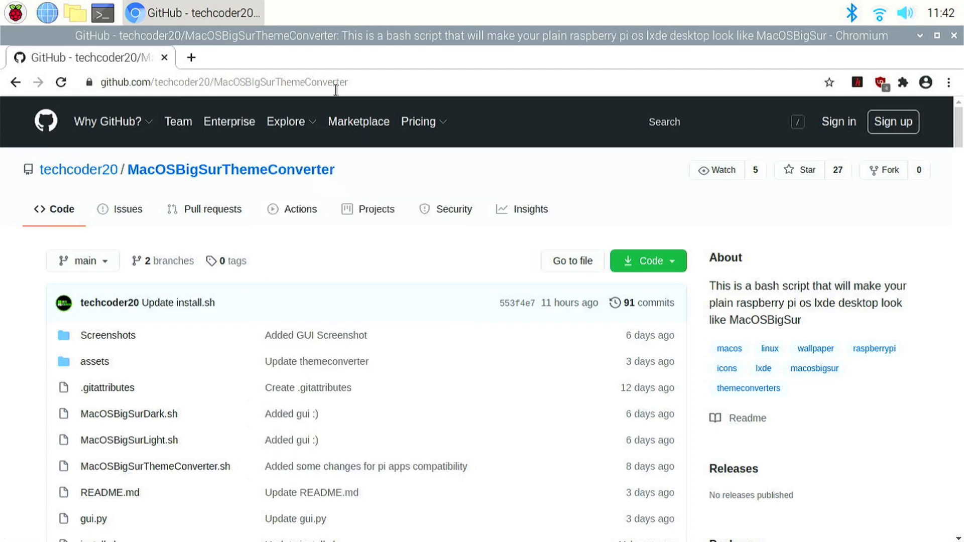
pyautogui.moveTo(385, 104)
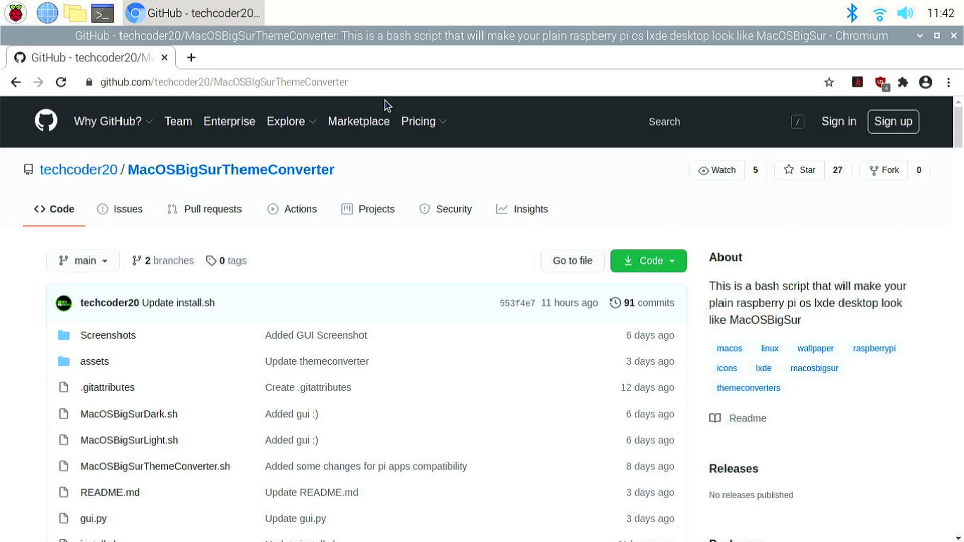
pyautogui.click(422, 122)
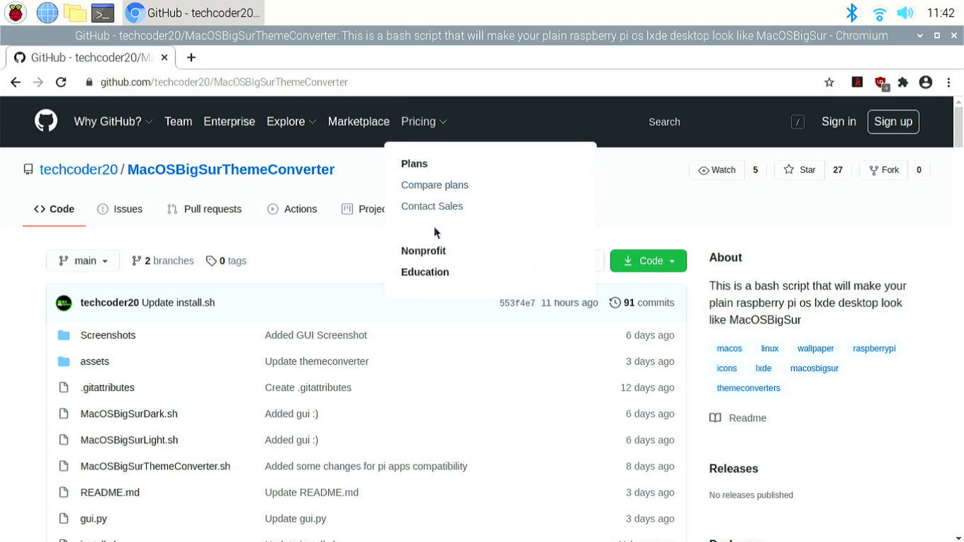
pyautogui.scroll(-3)
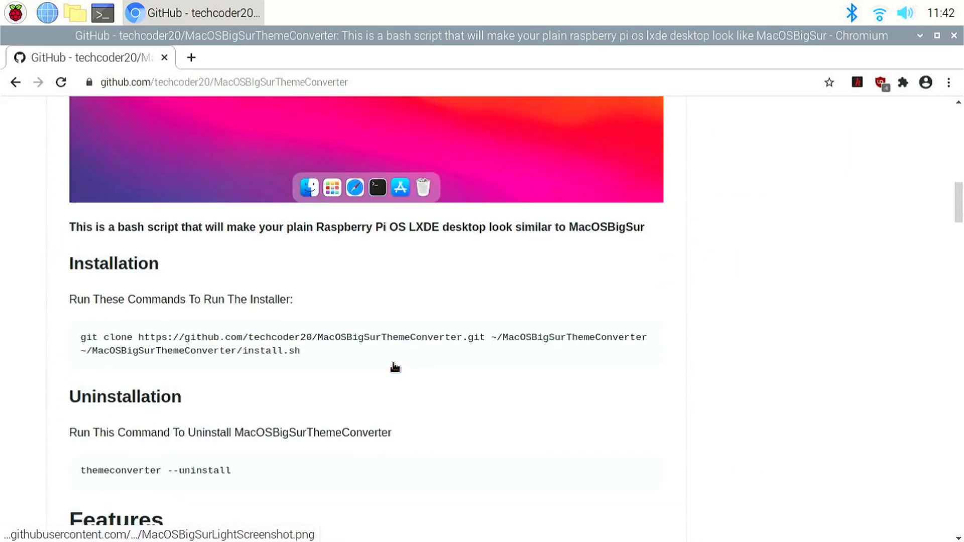
pyautogui.doubleClick(283, 352)
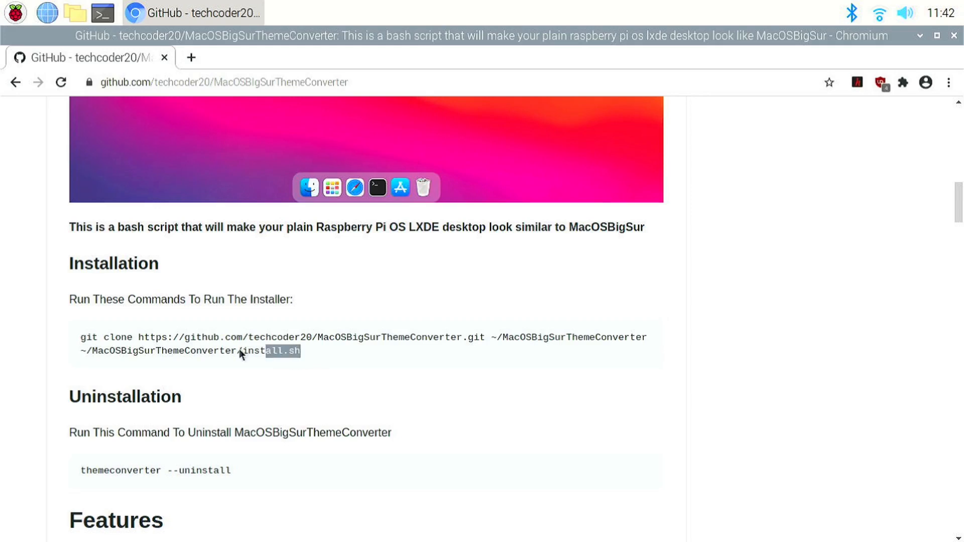
pyautogui.rightClick(240, 351)
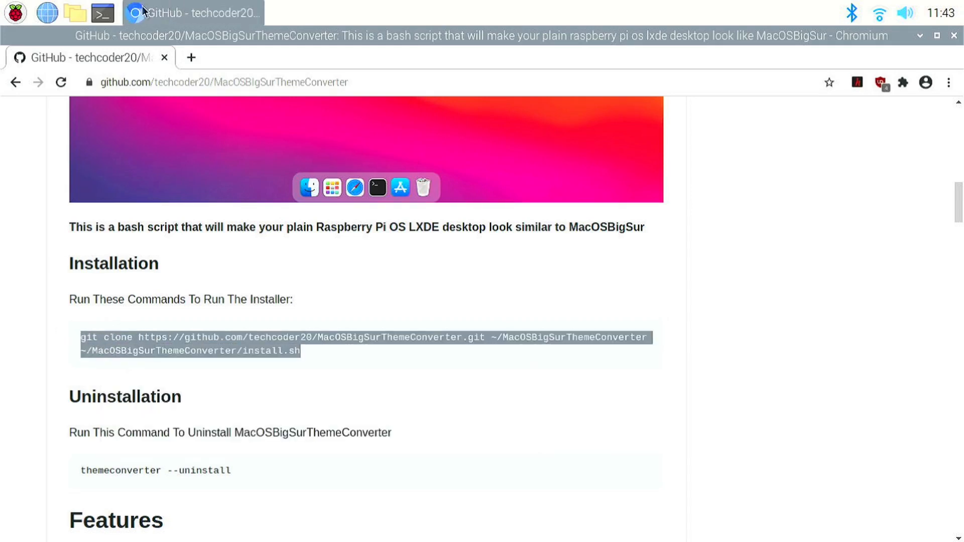
# Paste and run the clone and install.sh commands in LXTerminal.
pyautogui.click(102, 12)
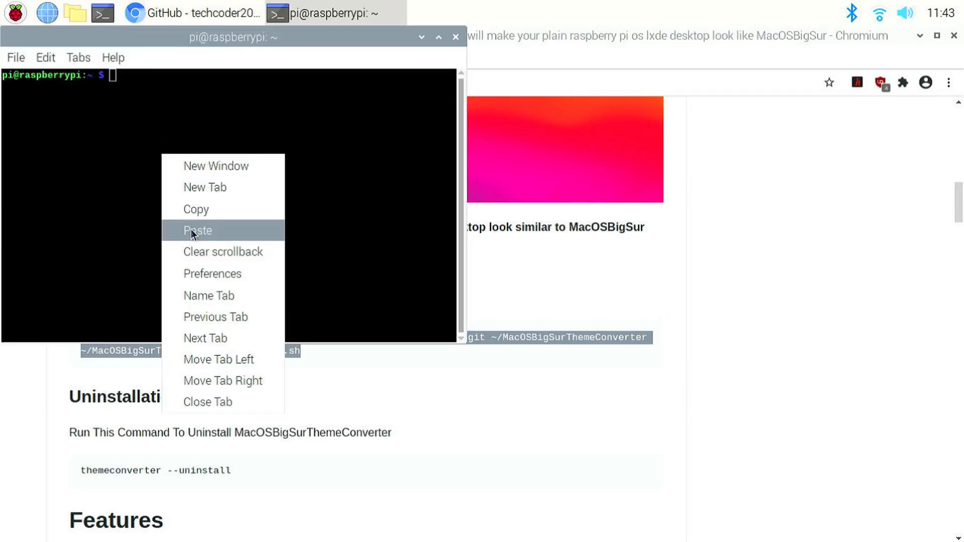
pyautogui.click(196, 230)
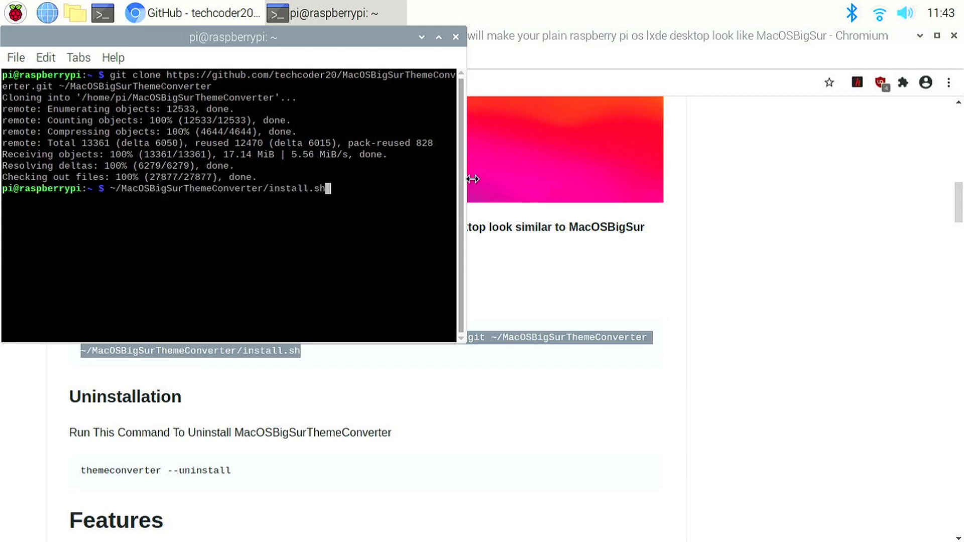
pyautogui.press('Return')
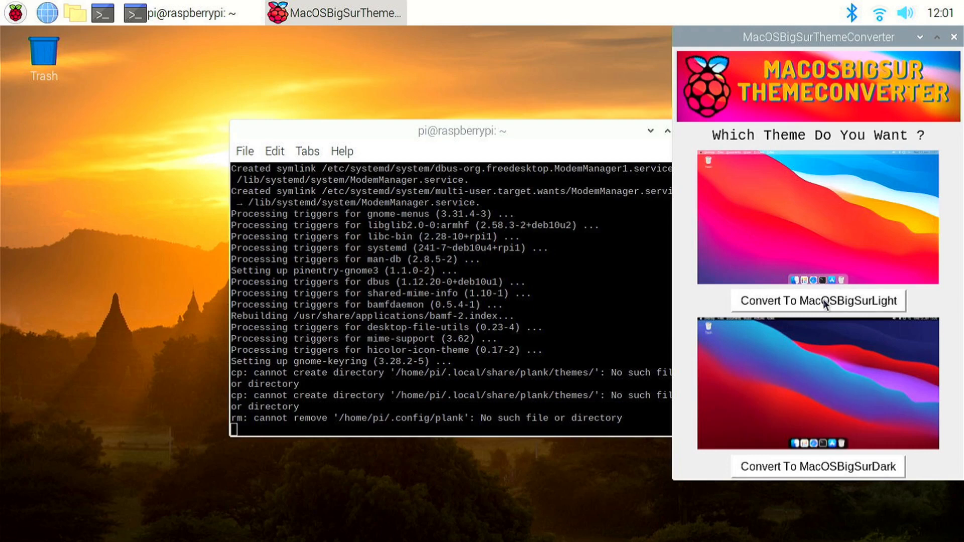
# Convert to MacOSBigSurLight, then MacOSBigSurDark, and close the converter window.
pyautogui.click(817, 300)
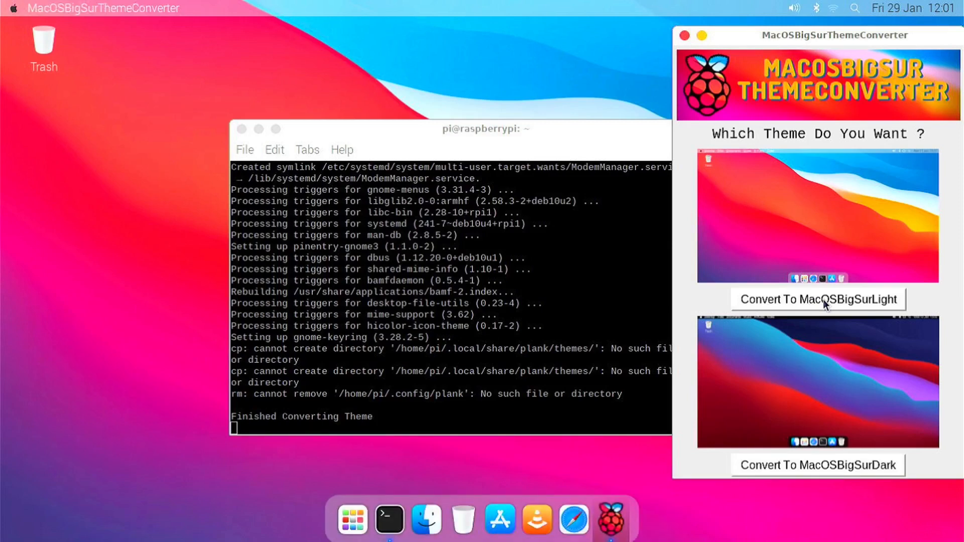
pyautogui.moveTo(827, 402)
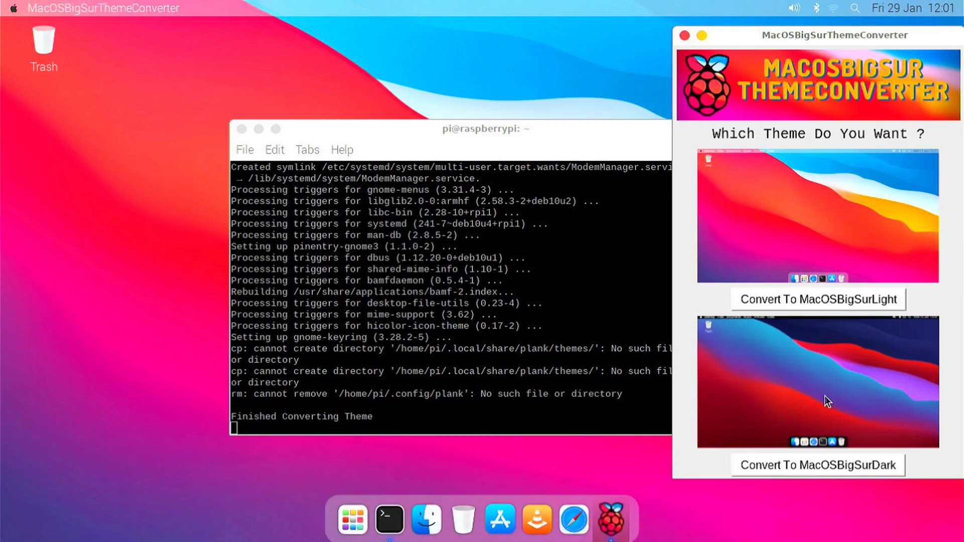
pyautogui.moveTo(824, 425)
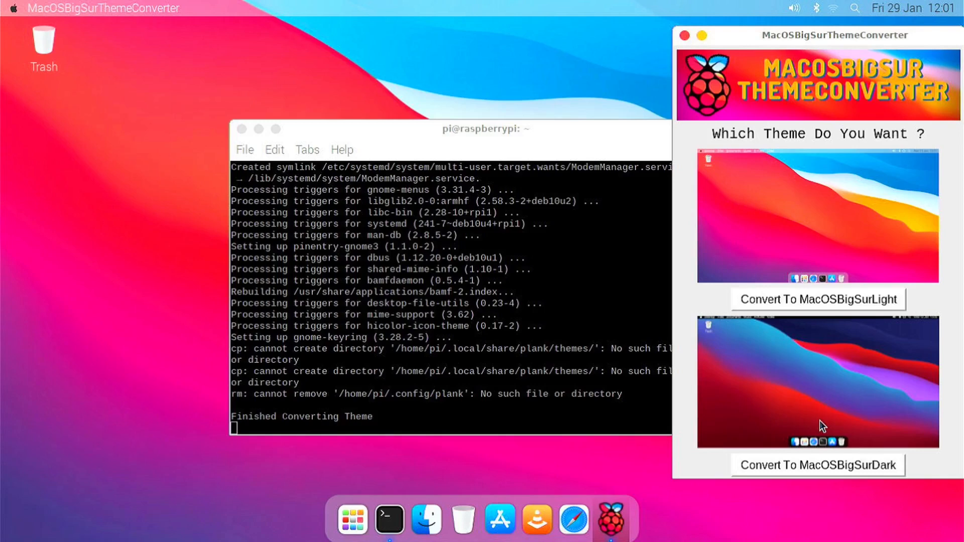
pyautogui.click(817, 466)
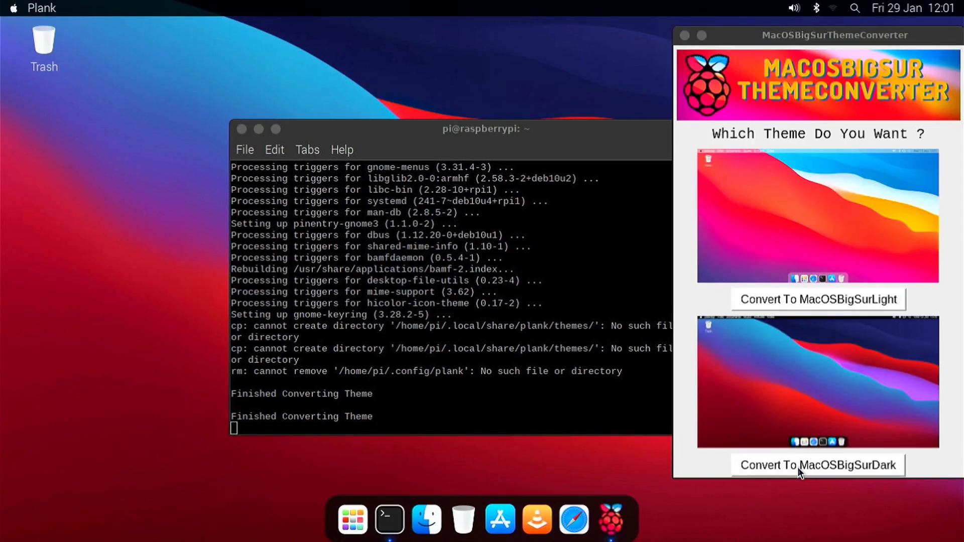
pyautogui.moveTo(765, 208)
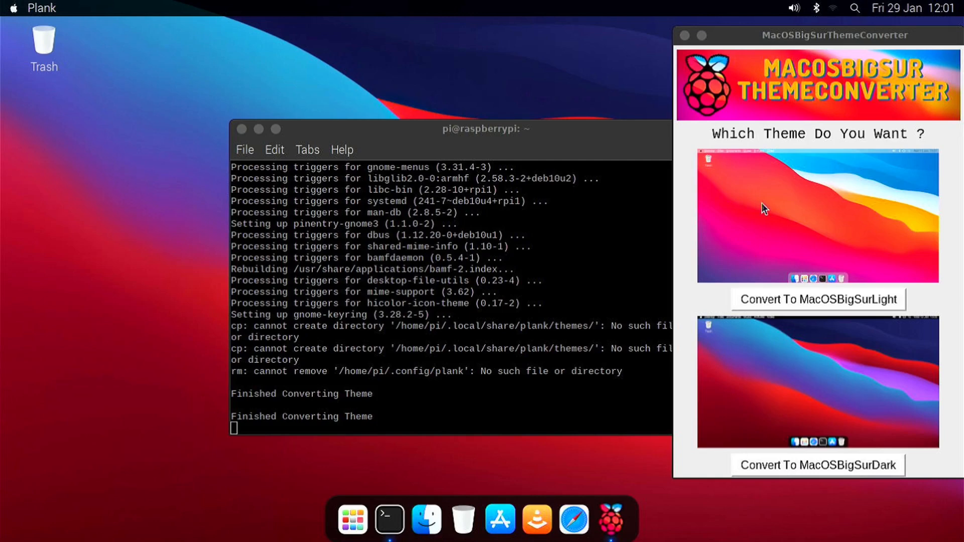
pyautogui.moveTo(690, 36)
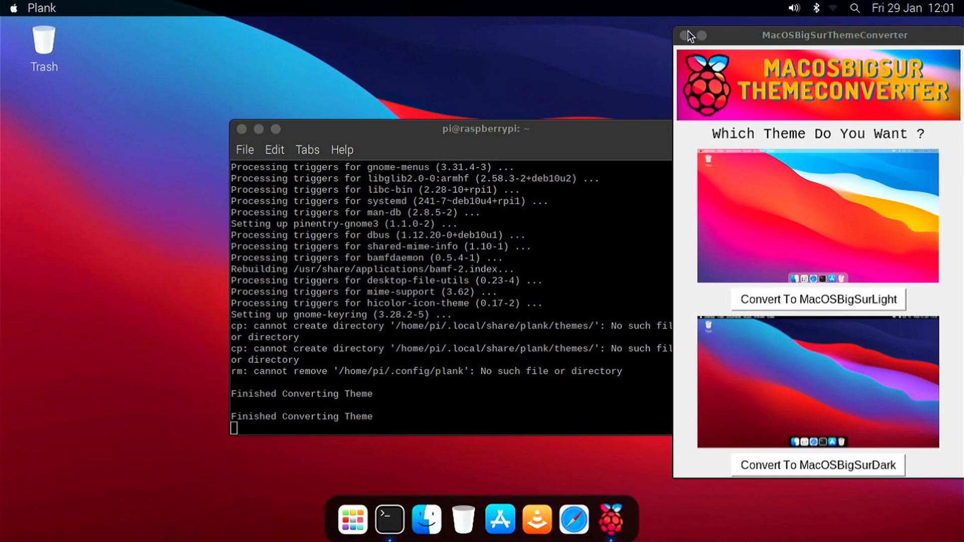
pyautogui.click(680, 35)
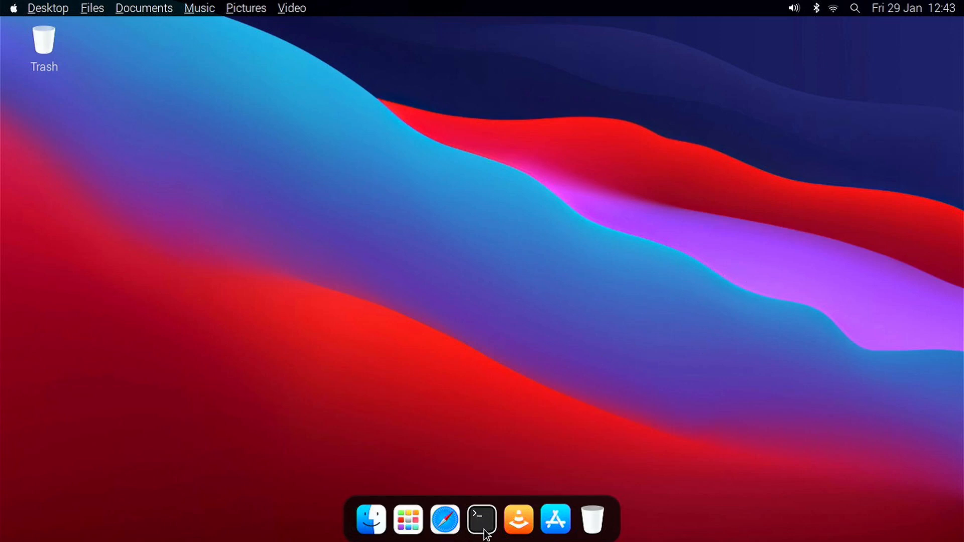
# Run 'themeconverter --uninstall' in a new terminal to restore the default desktop.
pyautogui.click(482, 519)
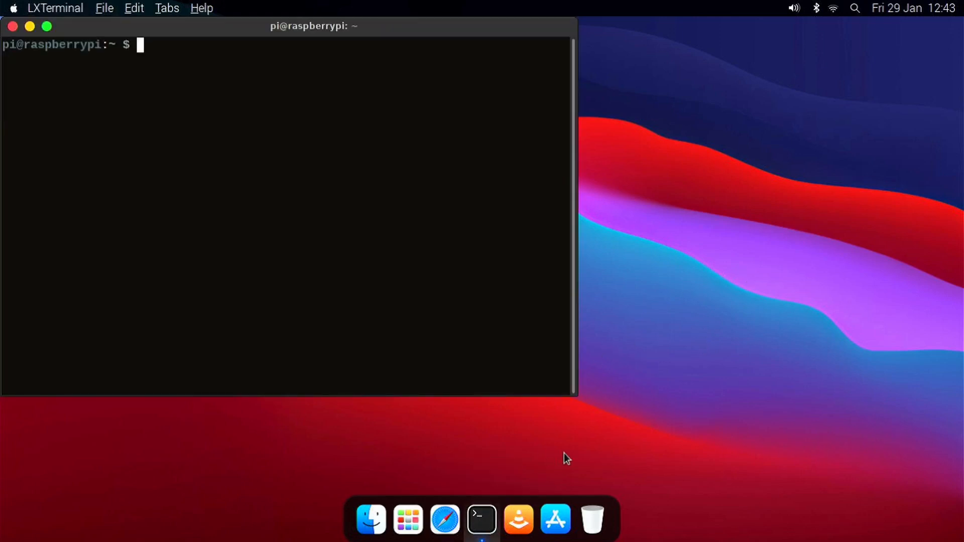
pyautogui.write('themeconverter')
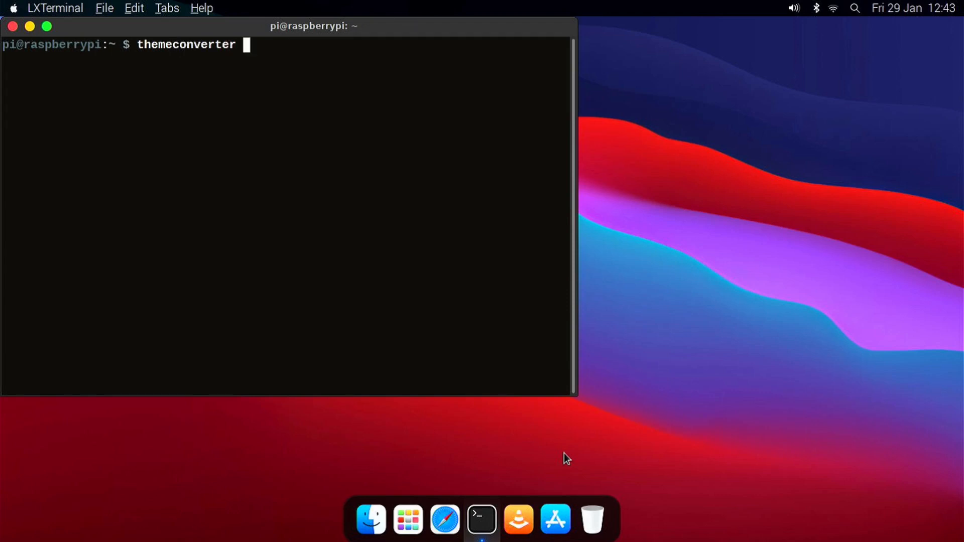
pyautogui.write('--un')
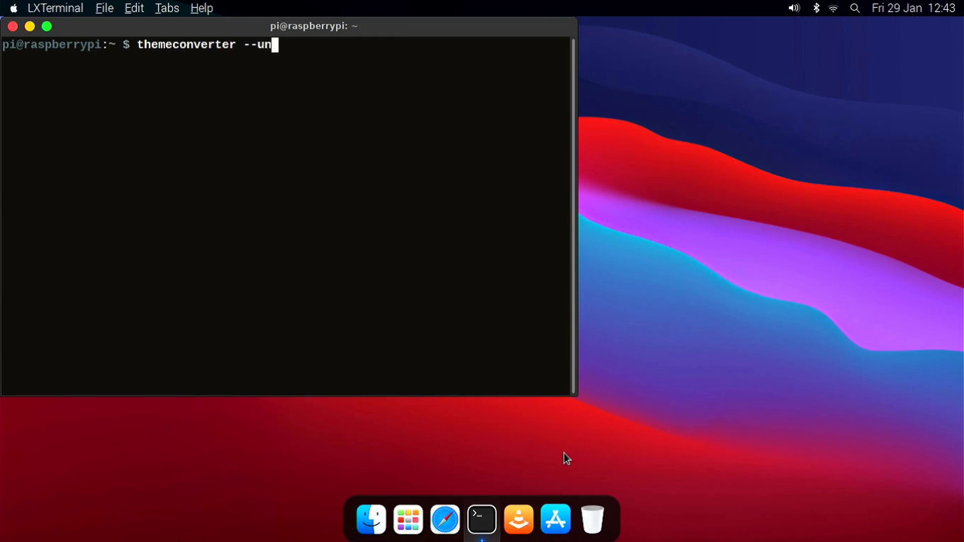
pyautogui.write('install')
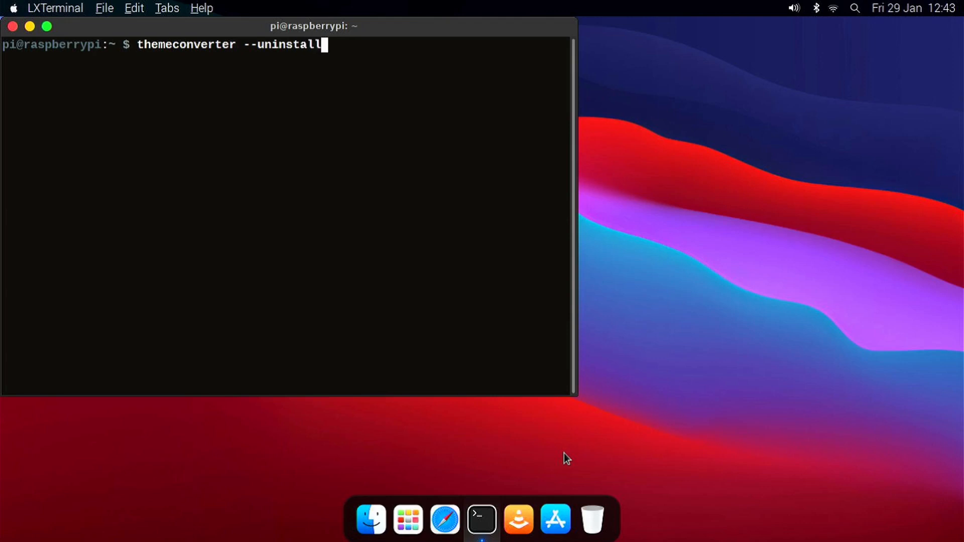
pyautogui.press('Return')
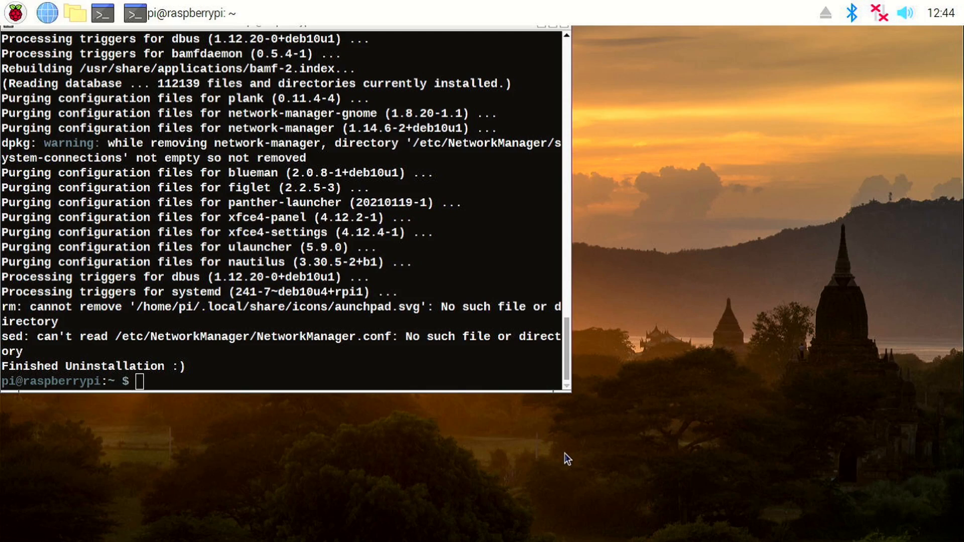
pyautogui.moveTo(650, 137)
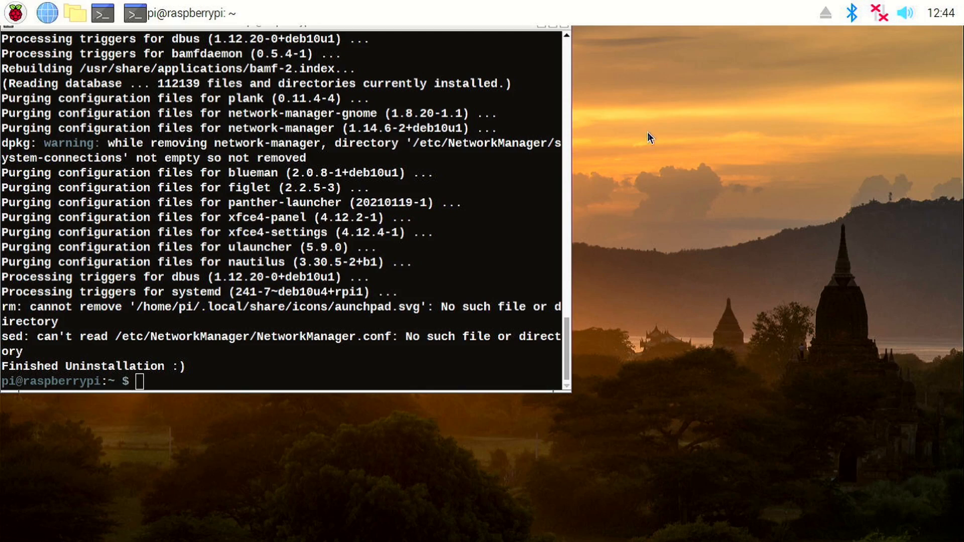
pyautogui.moveTo(573, 58)
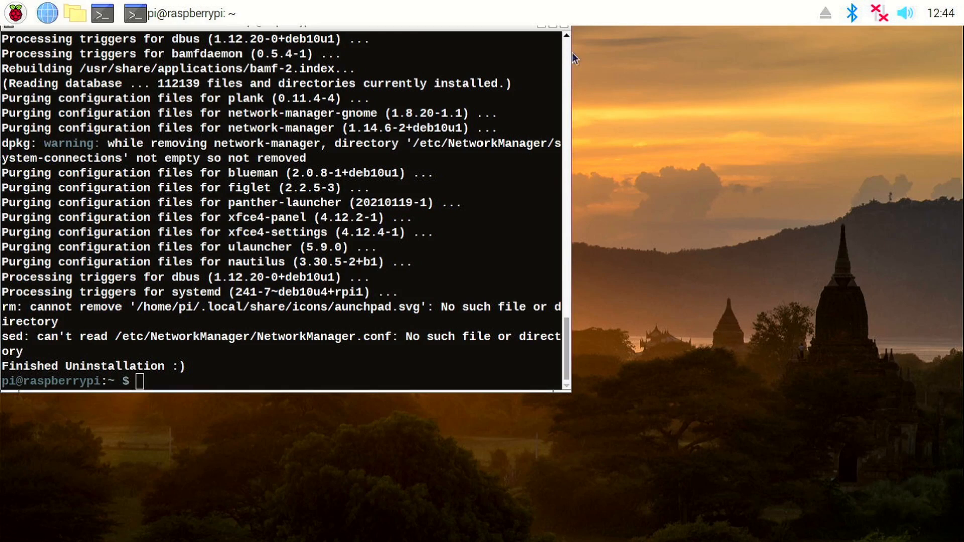